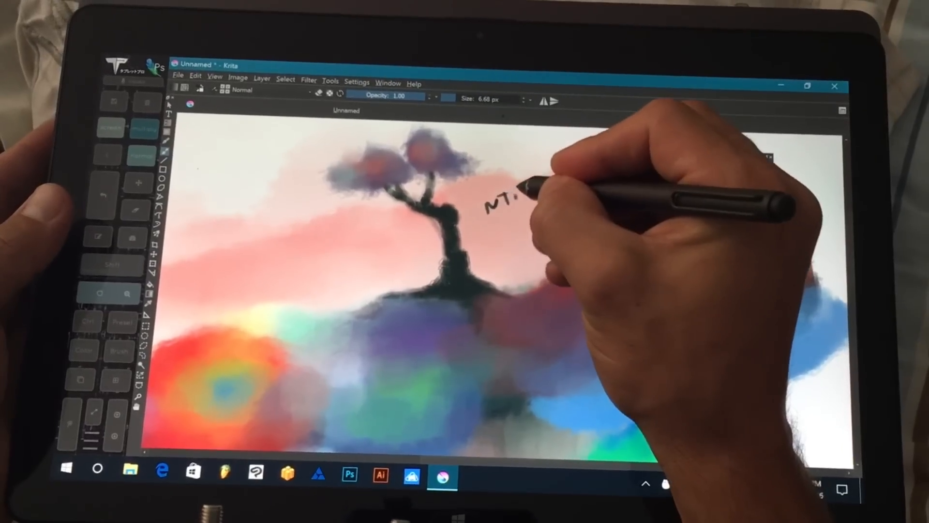
Scribble a test stroke on the pink sky beside the tree, then clear it away
drag(516, 202, 492, 234)
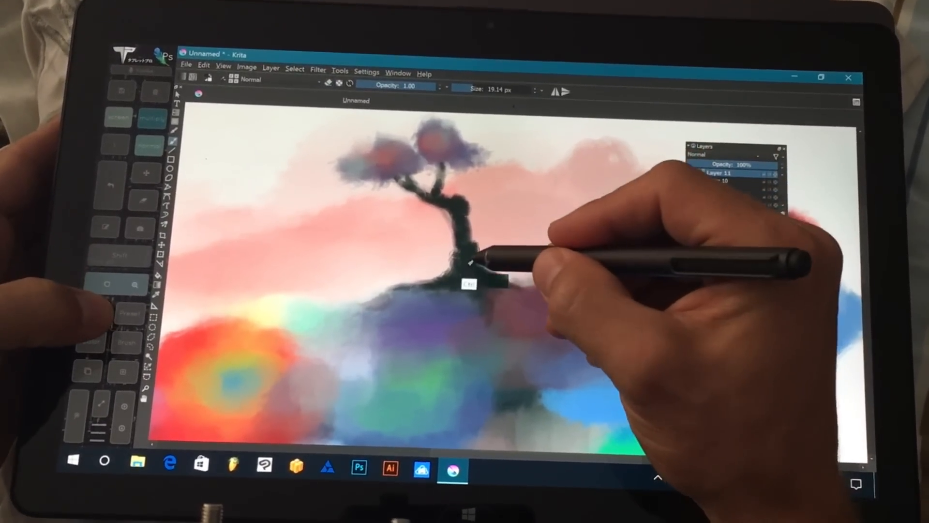
Dock the Layers list as a strip along the top edge above the painting
drag(510, 225, 593, 212)
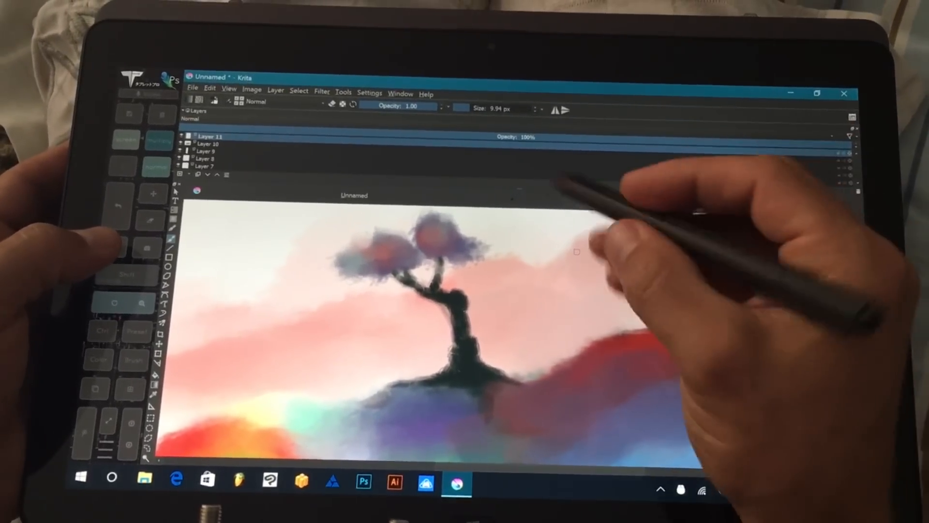
Switch to canvas-only mode and paint an orange swirl in the sky right of the tree
key(Tab)
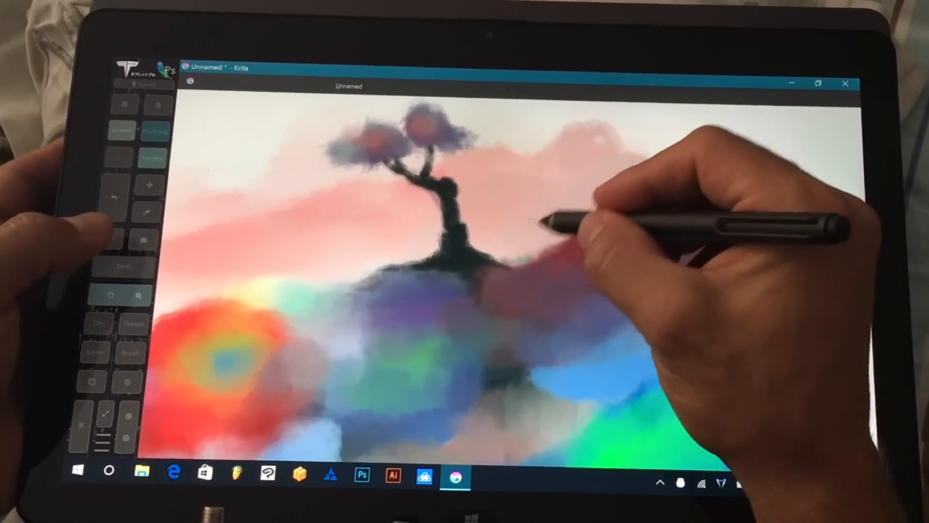
drag(545, 213, 575, 184)
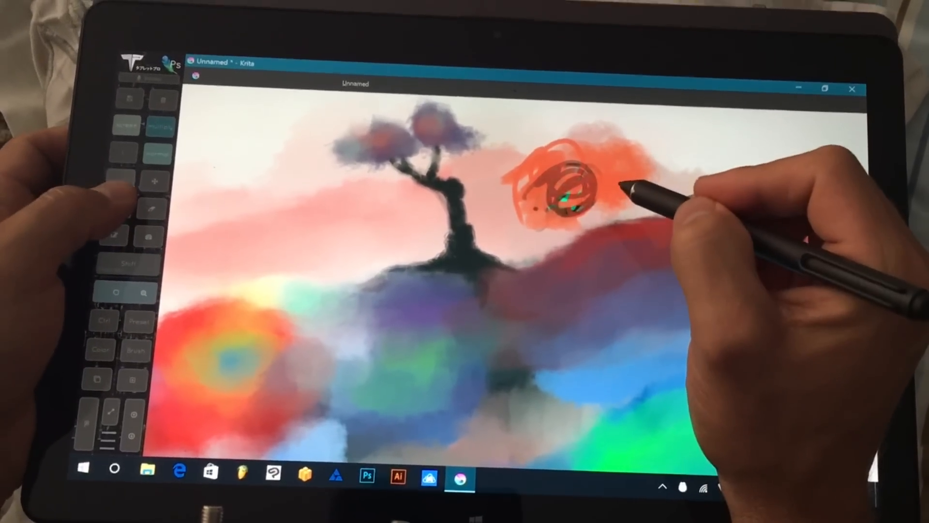
Undo the orange swirl and restore the full workspace around the canvas
drag(587, 196, 558, 190)
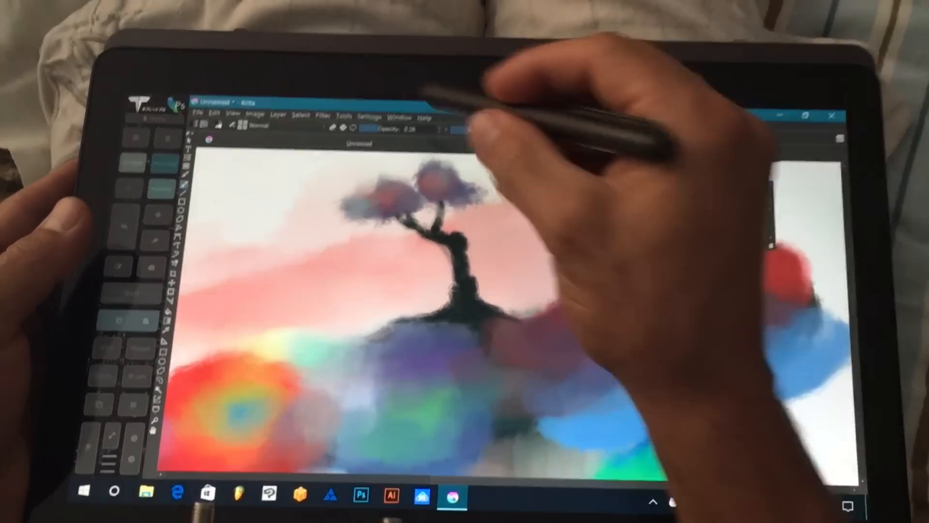
Go to Configure Krita's Canvas Input Settings page for the Tablet Pro profile
click(373, 110)
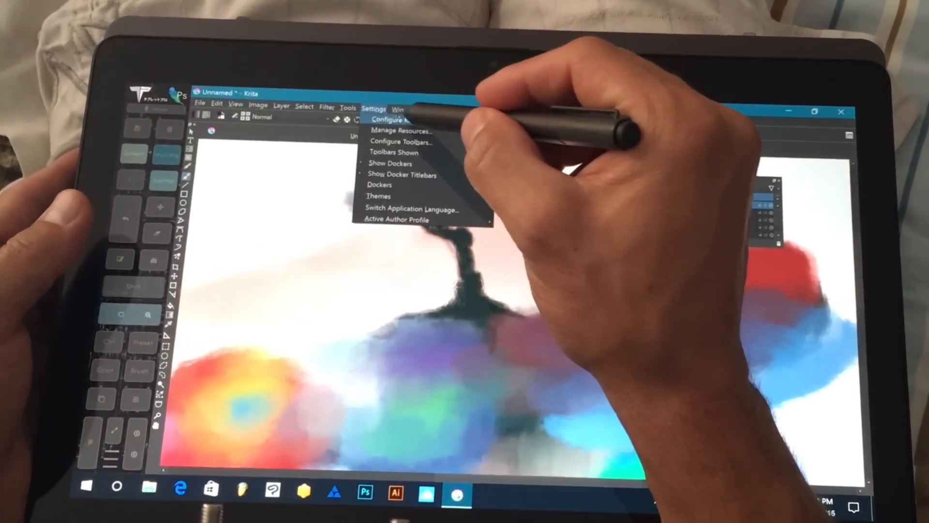
click(394, 119)
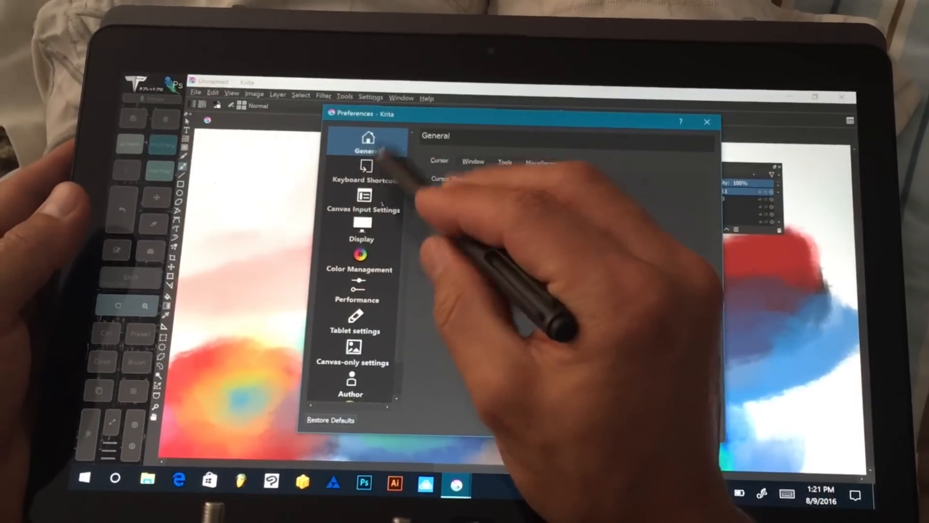
click(364, 201)
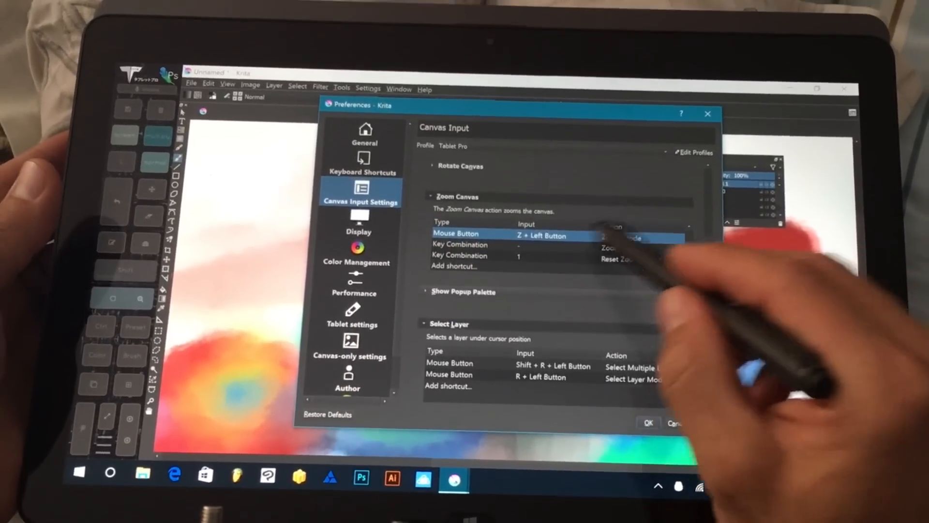
Collapse the Zoom Canvas shortcut group and list the available input profiles
click(429, 197)
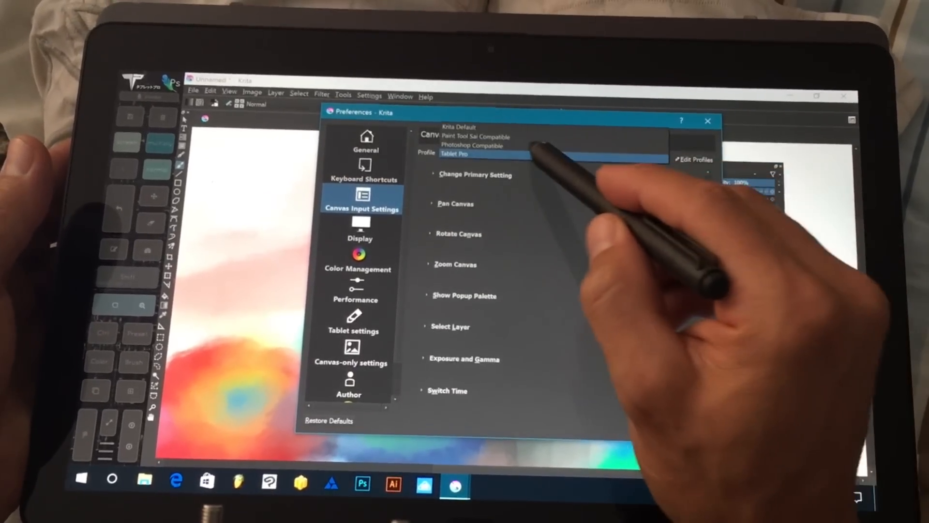
Review the profiles in the editor, settle on Tablet Pro, and close it
click(454, 154)
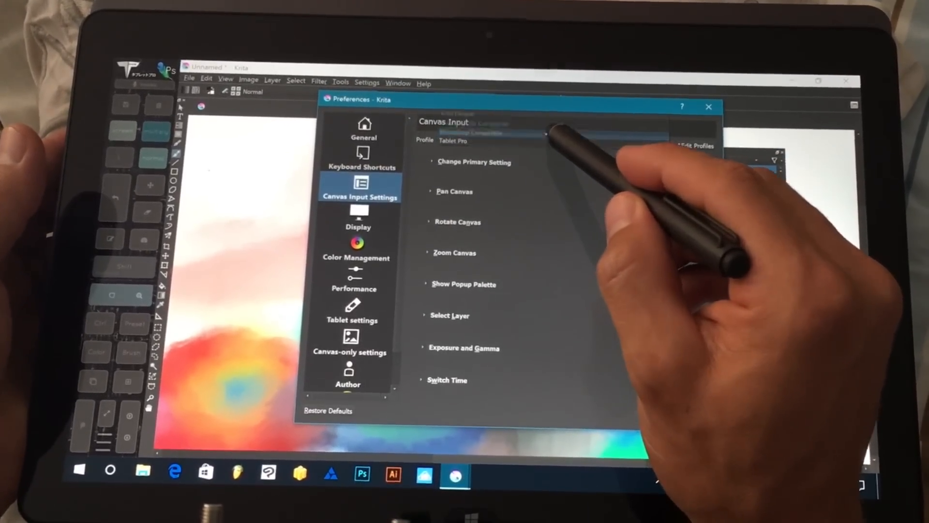
click(692, 144)
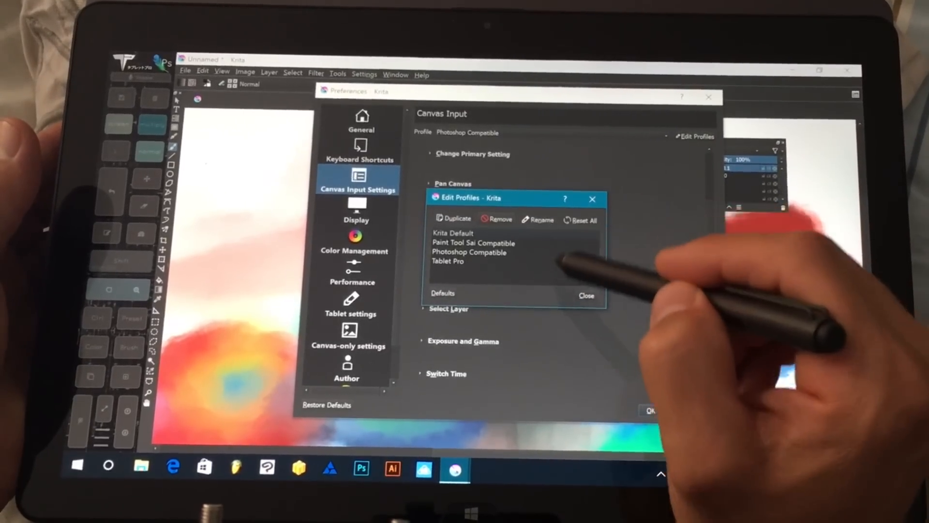
click(448, 265)
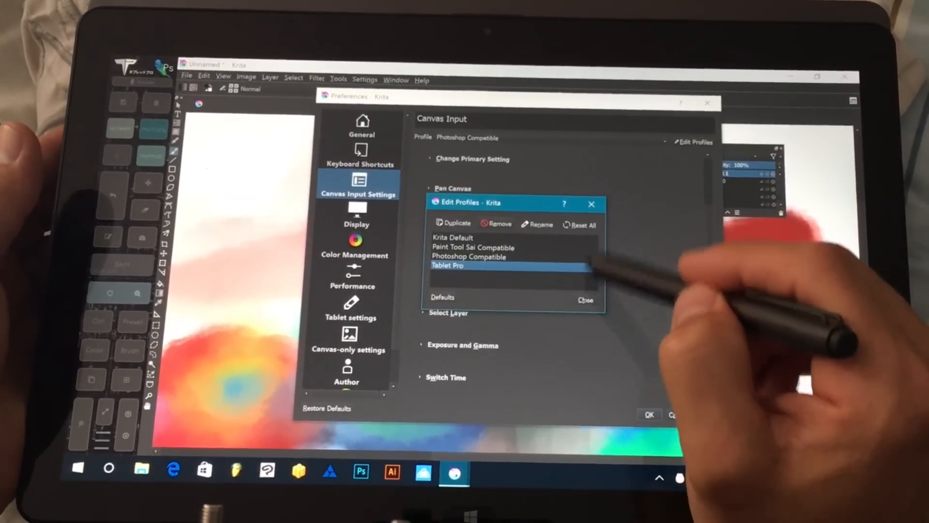
click(585, 300)
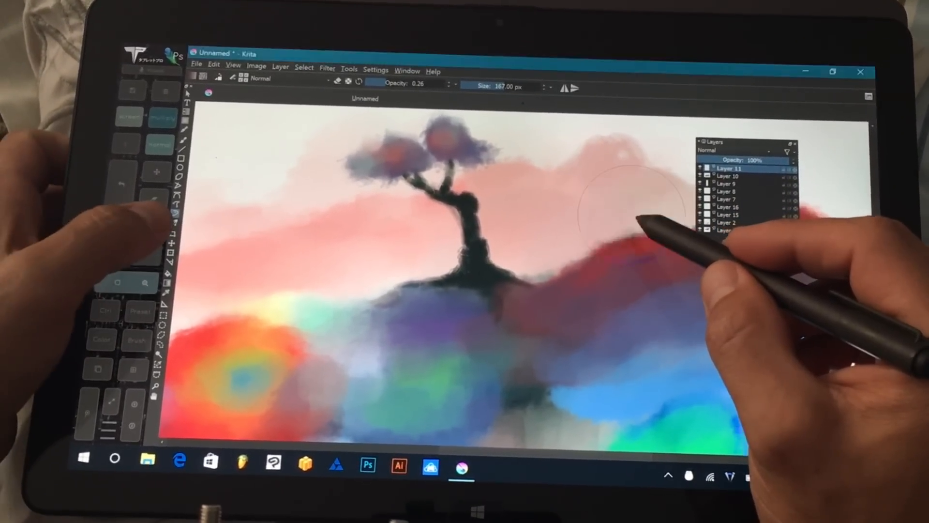
Confirm the preferences and summon the popup color-and-brush palette over the right sky
click(622, 237)
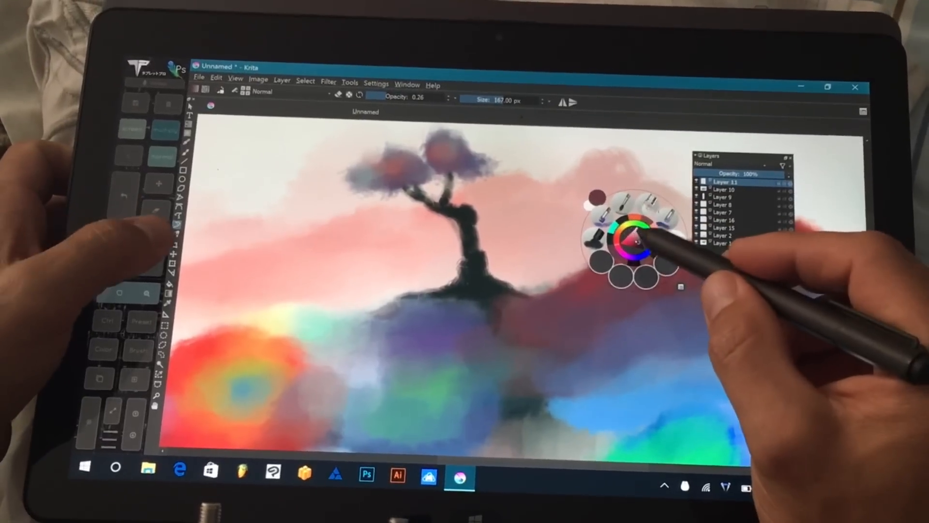